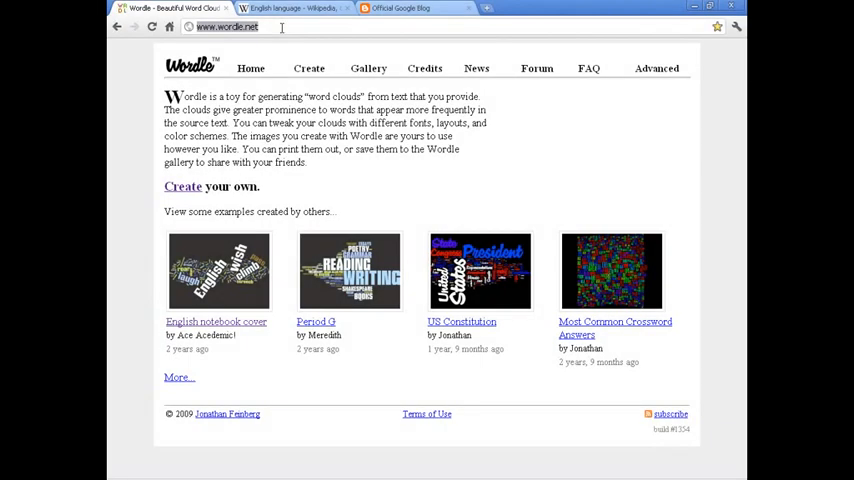
Open Wordle's Create page and focus the empty 'Paste in a bunch of text' box
{"action": "left_click", "coordinate": [183, 186]}
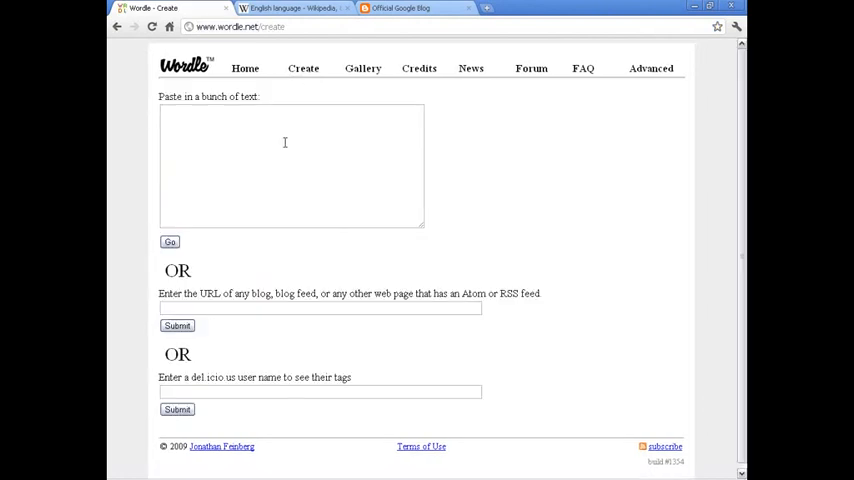
{"action": "left_click", "coordinate": [290, 165]}
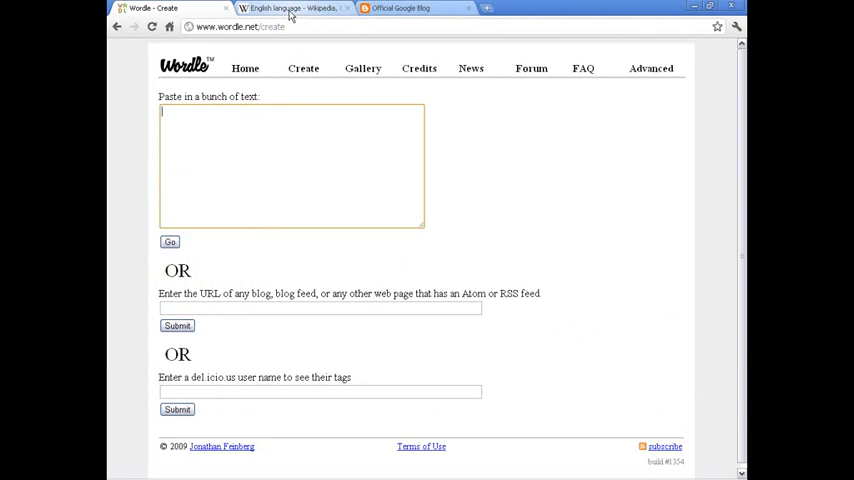
Copy the English language article's opening paragraph from Wikipedia into Wordle's text box
{"action": "left_click", "coordinate": [290, 8]}
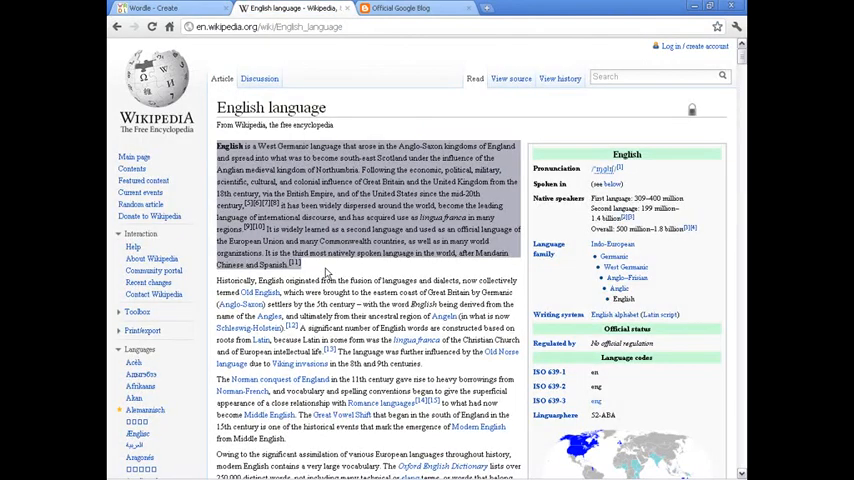
{"action": "scroll", "scroll_direction": "down", "scroll_amount": 3}
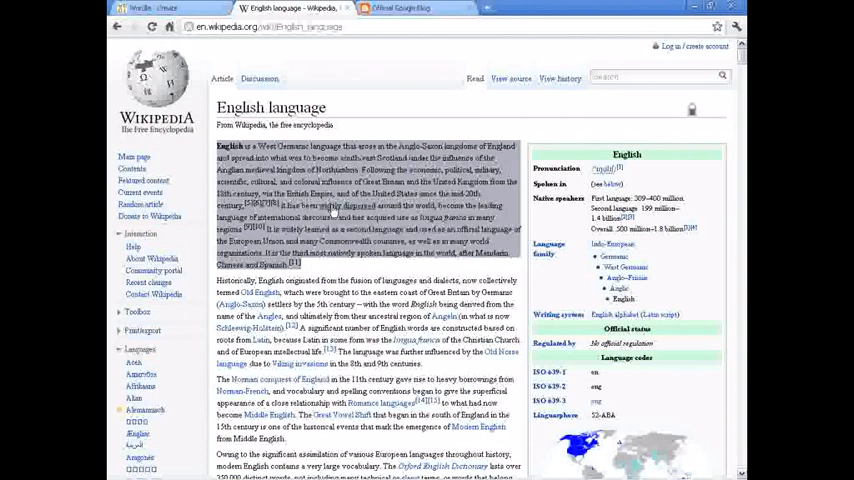
{"action": "left_click", "coordinate": [150, 8]}
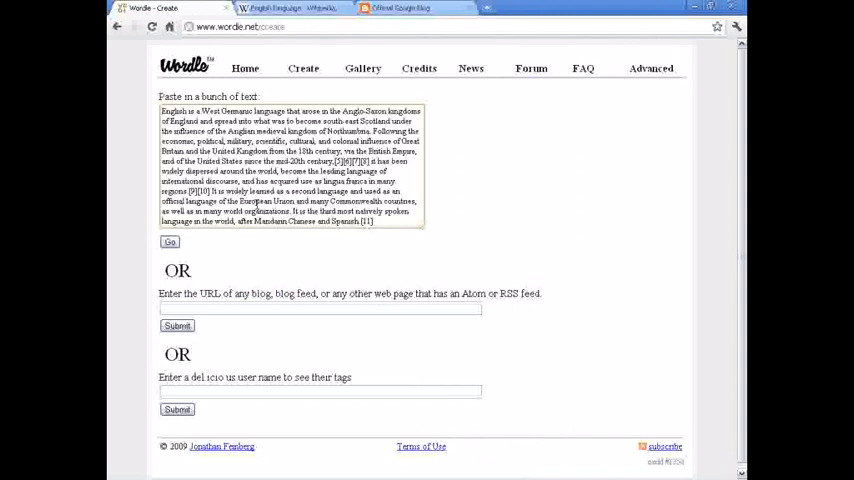
Generate the word cloud, then redraw it with a different 'Remove common words' language option
{"action": "left_click", "coordinate": [170, 242]}
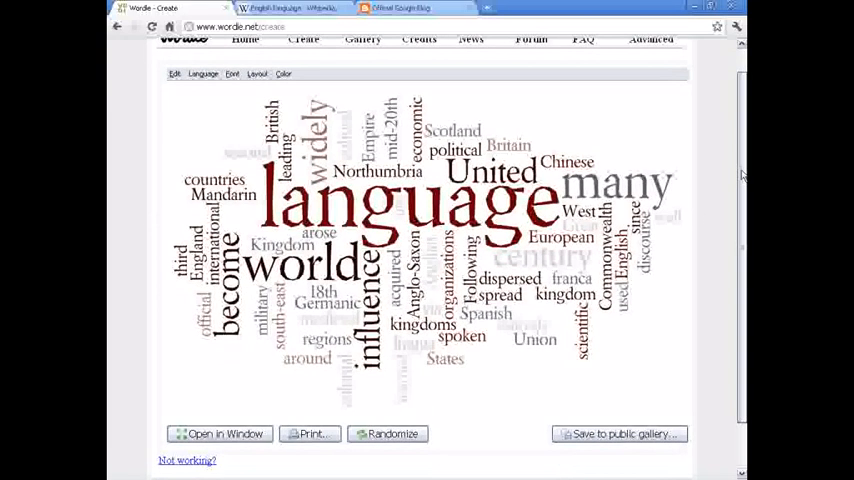
{"action": "left_click", "coordinate": [203, 73]}
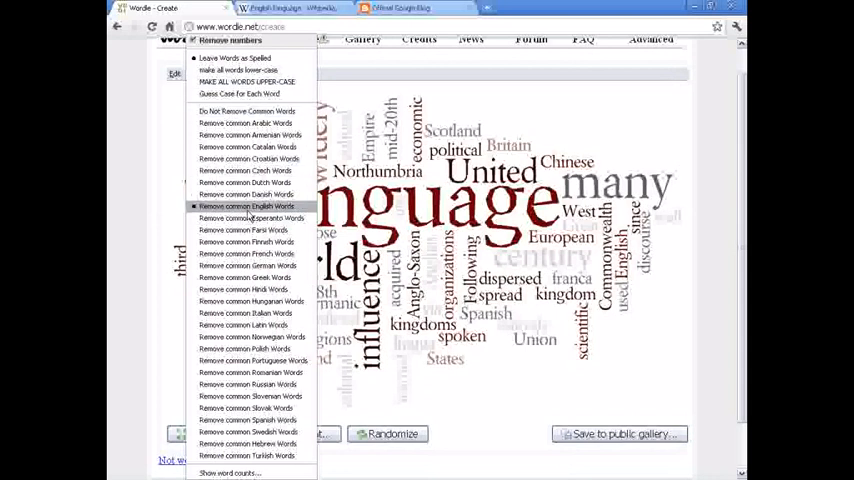
{"action": "mouse_move", "coordinate": [251, 147]}
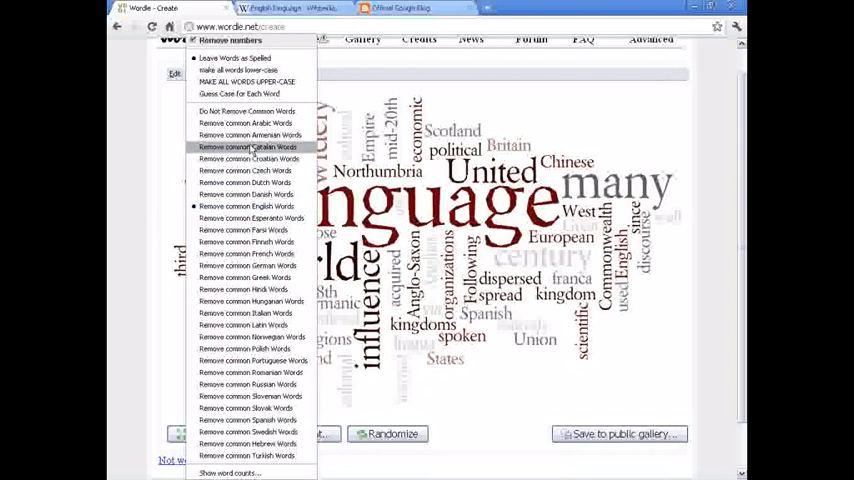
{"action": "left_click", "coordinate": [253, 147]}
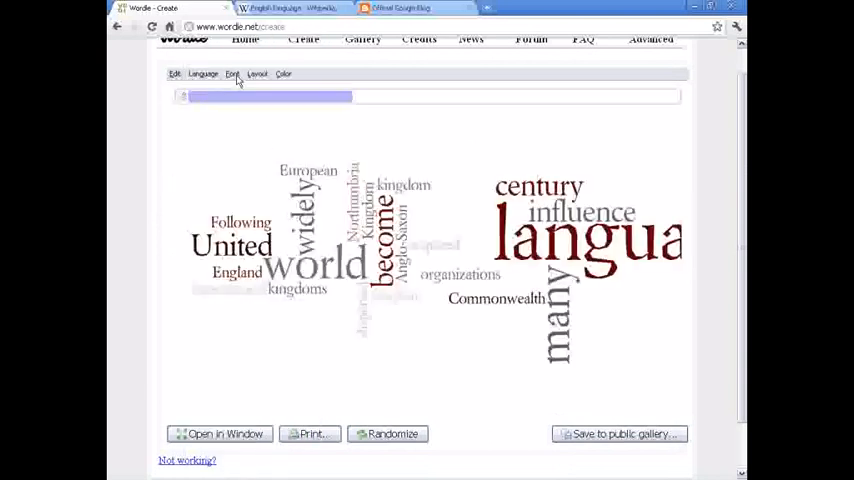
Apply a bolder font, Horizontal layout and an earthy brown-olive color scheme to the cloud
{"action": "left_click", "coordinate": [232, 73]}
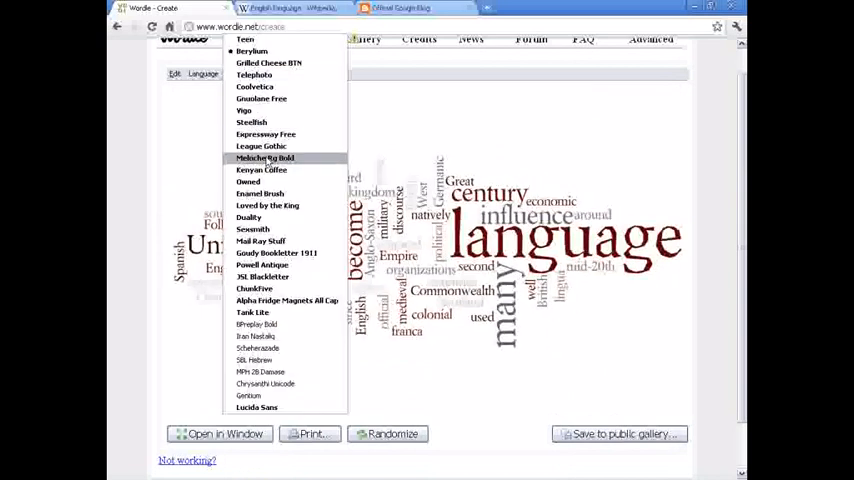
{"action": "left_click", "coordinate": [265, 158]}
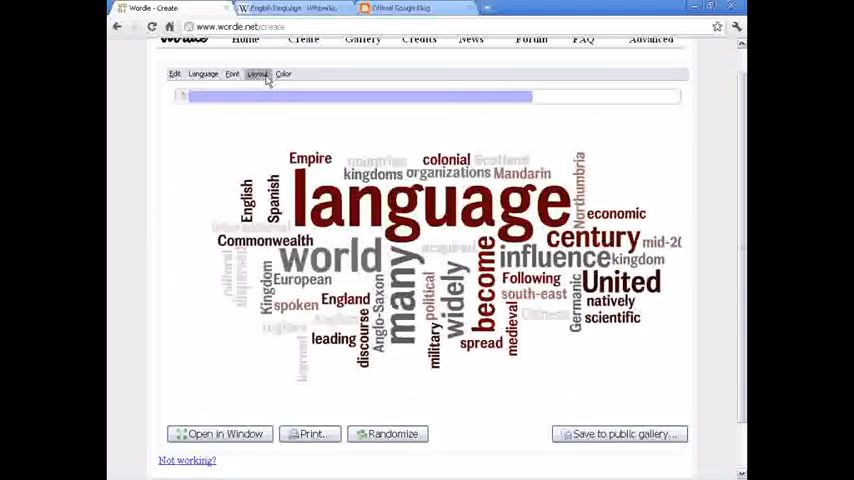
{"action": "left_click", "coordinate": [257, 73]}
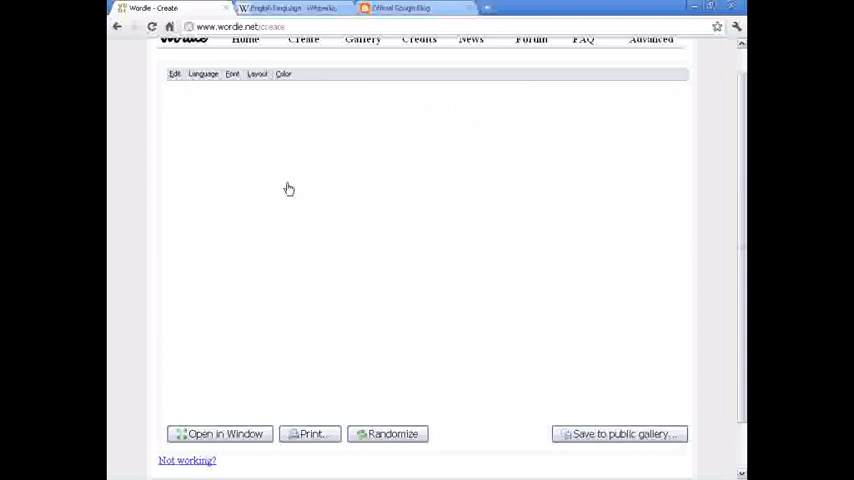
{"action": "left_click", "coordinate": [257, 73]}
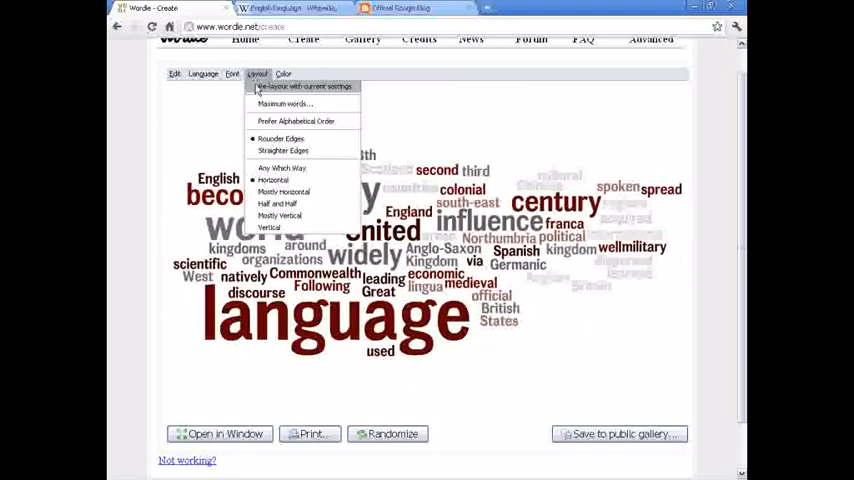
{"action": "mouse_move", "coordinate": [296, 121]}
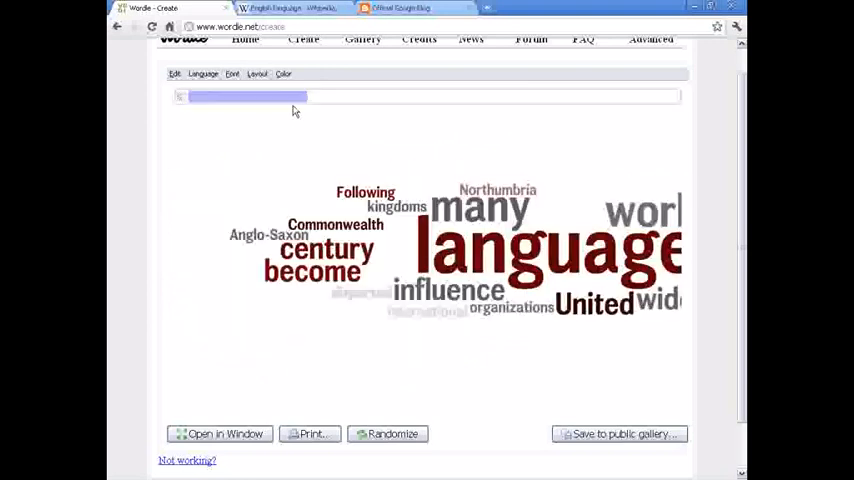
{"action": "left_click", "coordinate": [283, 73]}
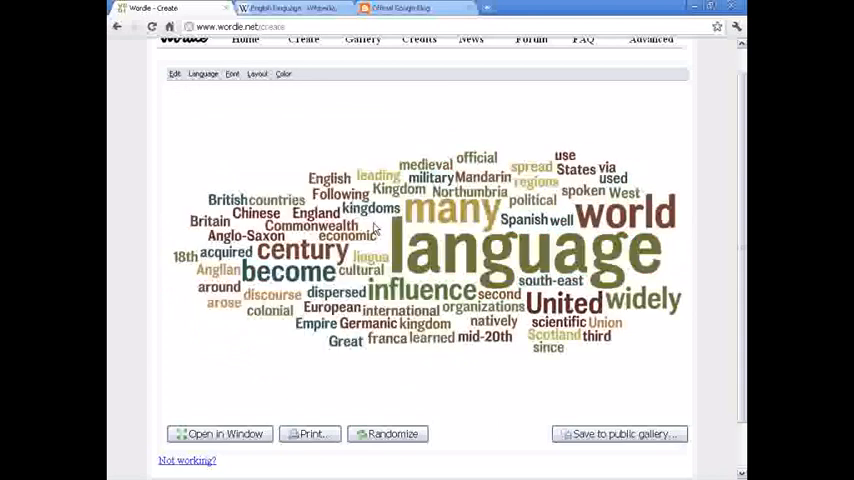
{"action": "mouse_move", "coordinate": [692, 254]}
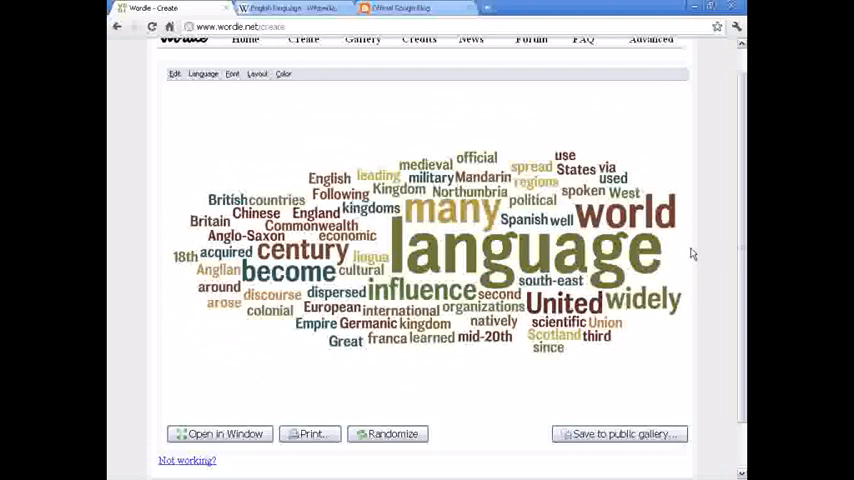
{"action": "mouse_move", "coordinate": [367, 117]}
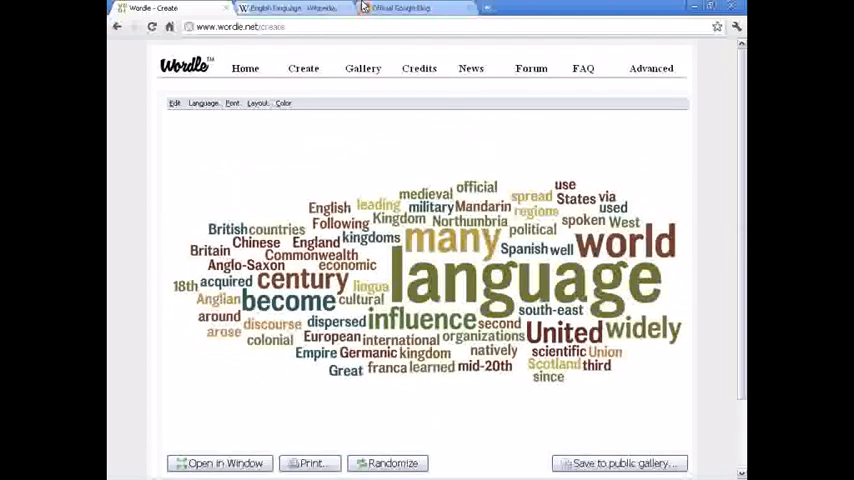
{"action": "left_click", "coordinate": [400, 8]}
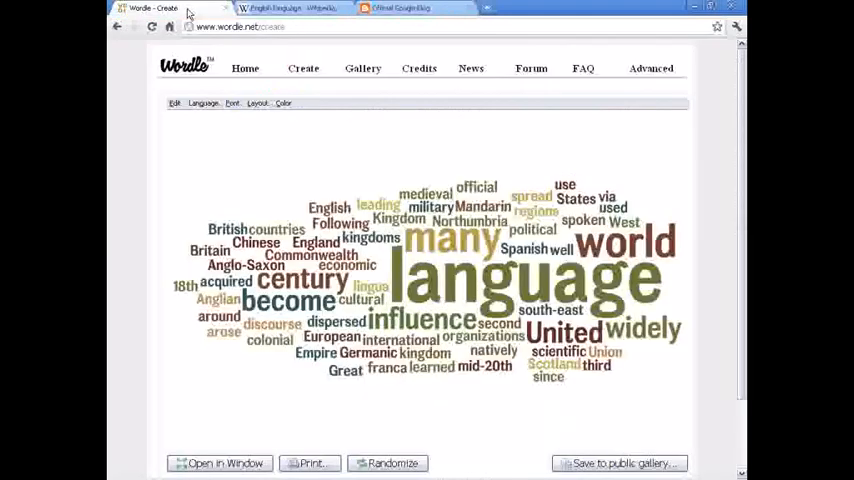
{"action": "left_click", "coordinate": [303, 68]}
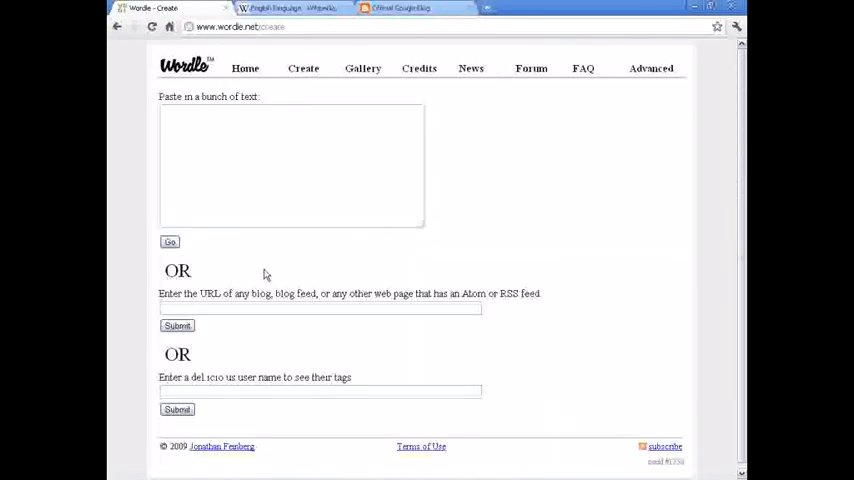
{"action": "type", "text": "http://googleblog.blogspot.com/"}
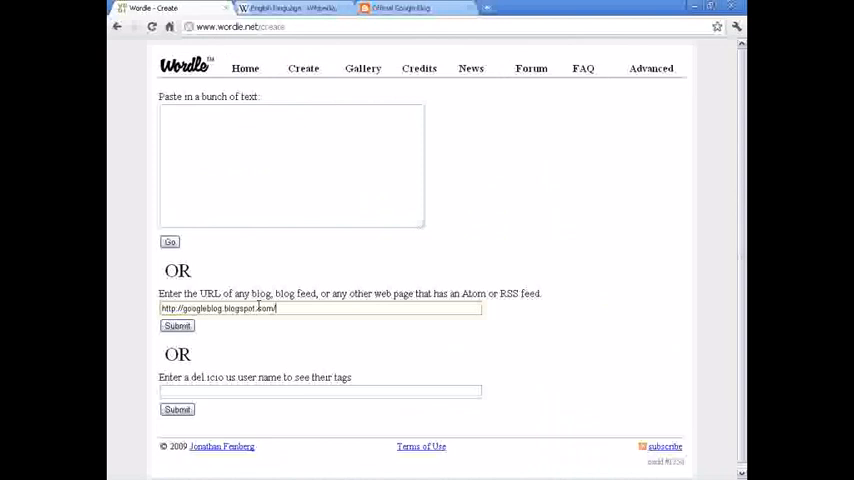
{"action": "left_click", "coordinate": [177, 326]}
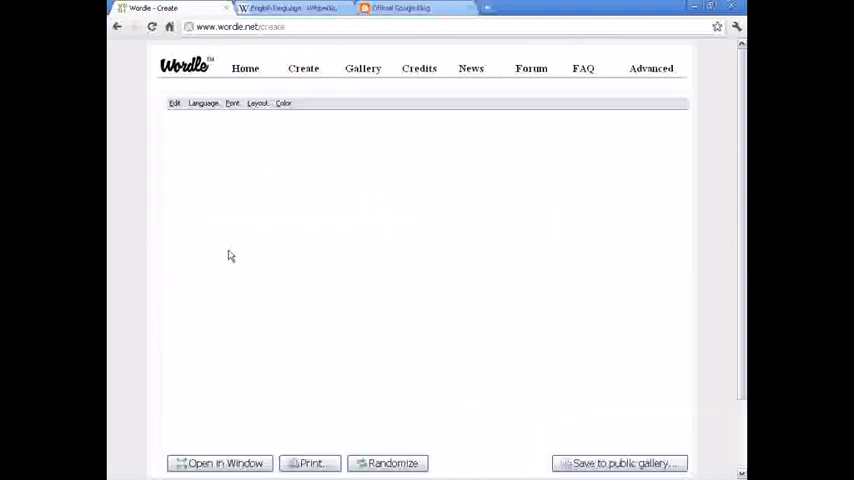
{"action": "left_click", "coordinate": [392, 463]}
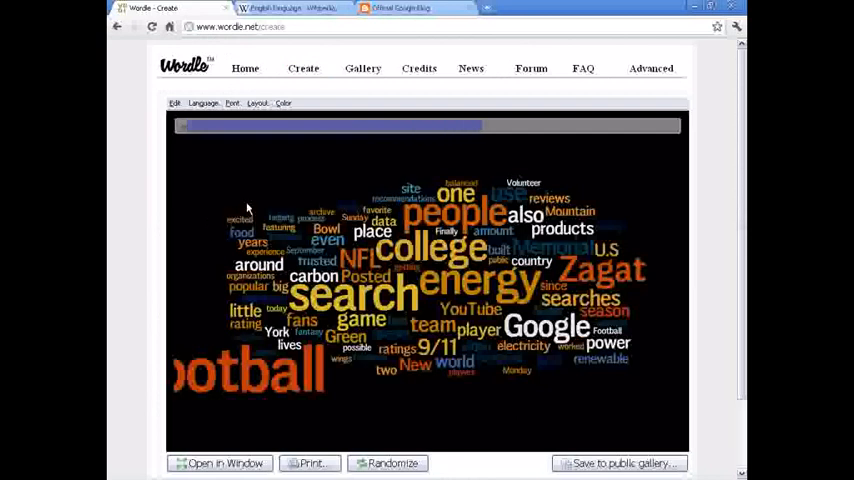
Click the Advanced link while the Google blog word cloud finishes drawing
{"action": "left_click", "coordinate": [387, 463]}
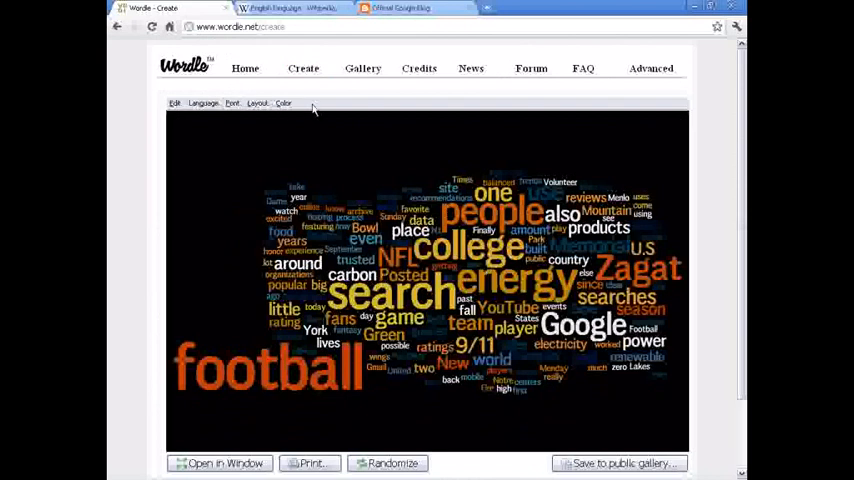
{"action": "mouse_move", "coordinate": [673, 279]}
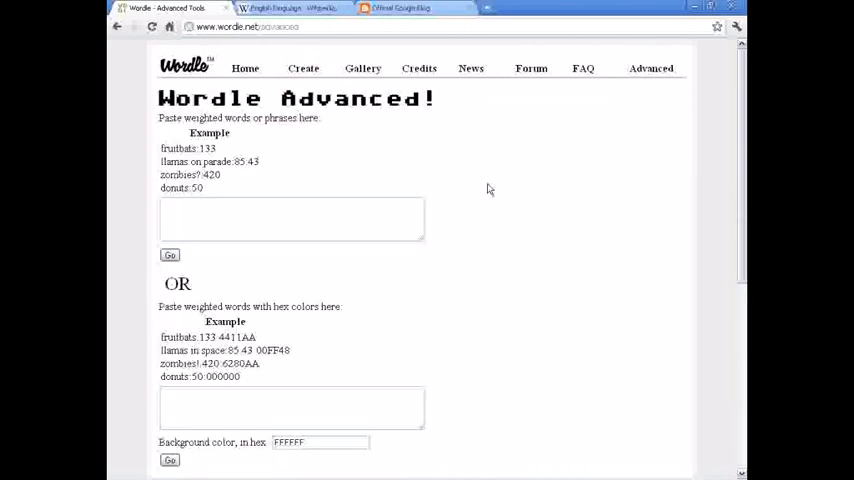
{"action": "mouse_move", "coordinate": [381, 202]}
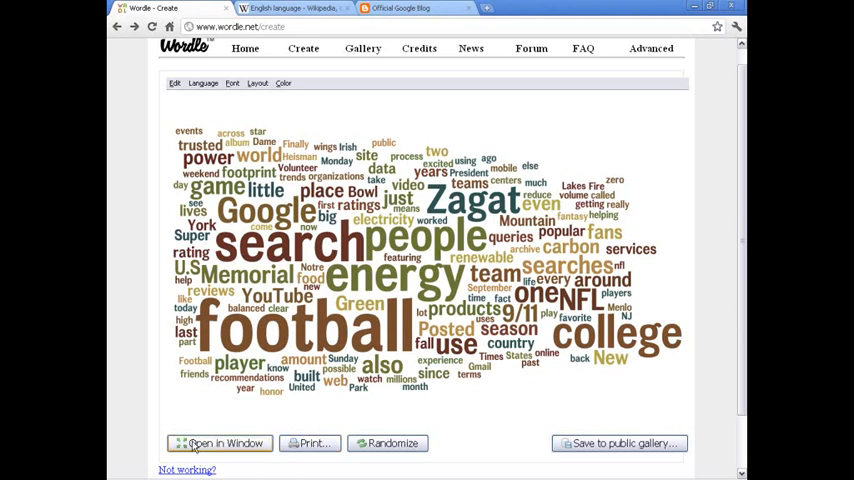
{"action": "mouse_move", "coordinate": [162, 448]}
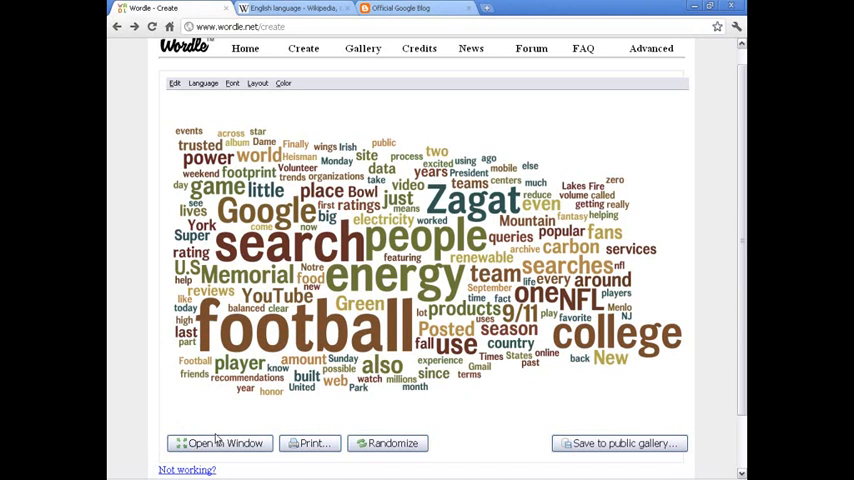
Open the Google blog word cloud in a separate Wordle Applet window
{"action": "left_click", "coordinate": [218, 443]}
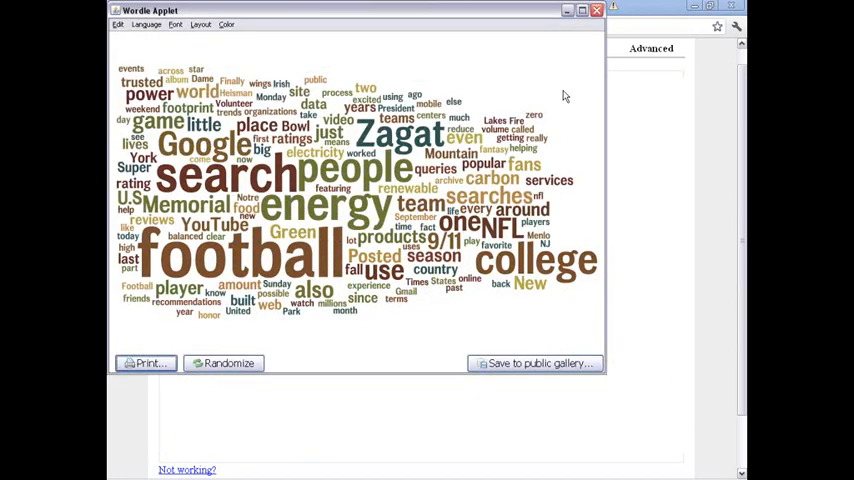